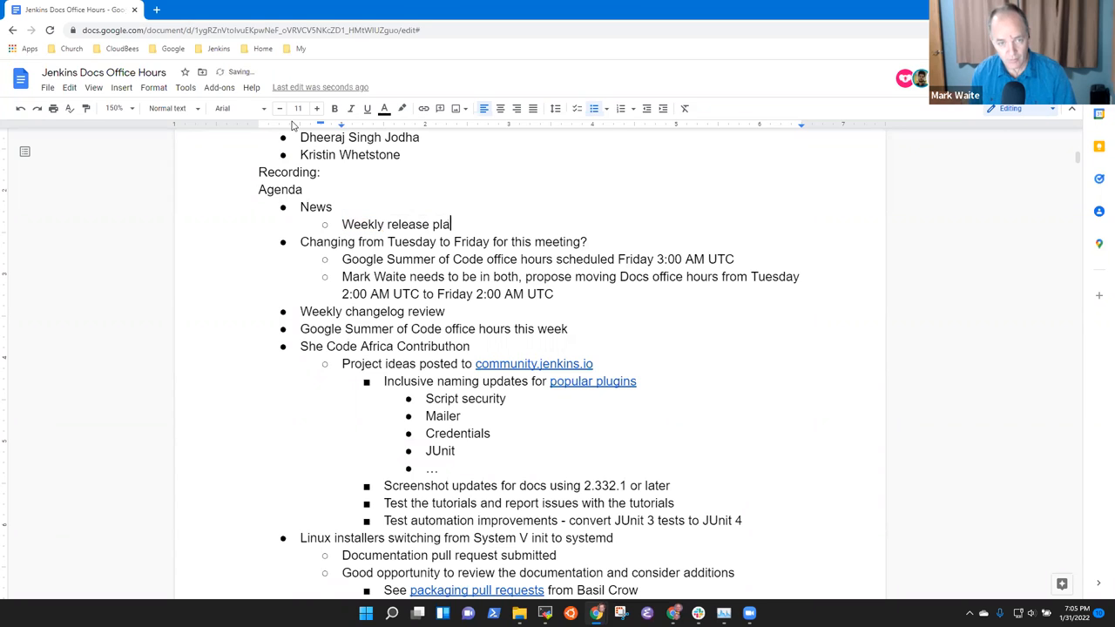
Step: Complete the News entry: weekly release planned for tomorrow, includes many changes
type("nned for tomorrow, includes many changes")
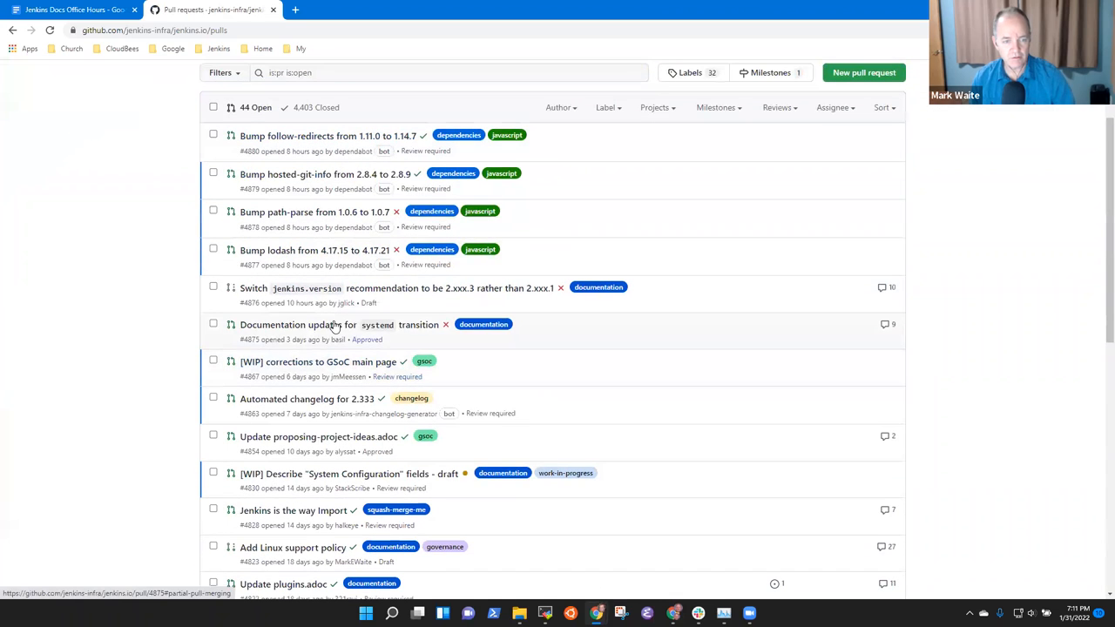
Step: Open the systemd documentation update pull request from the jenkins.io open pull request list
left_click(306, 398)
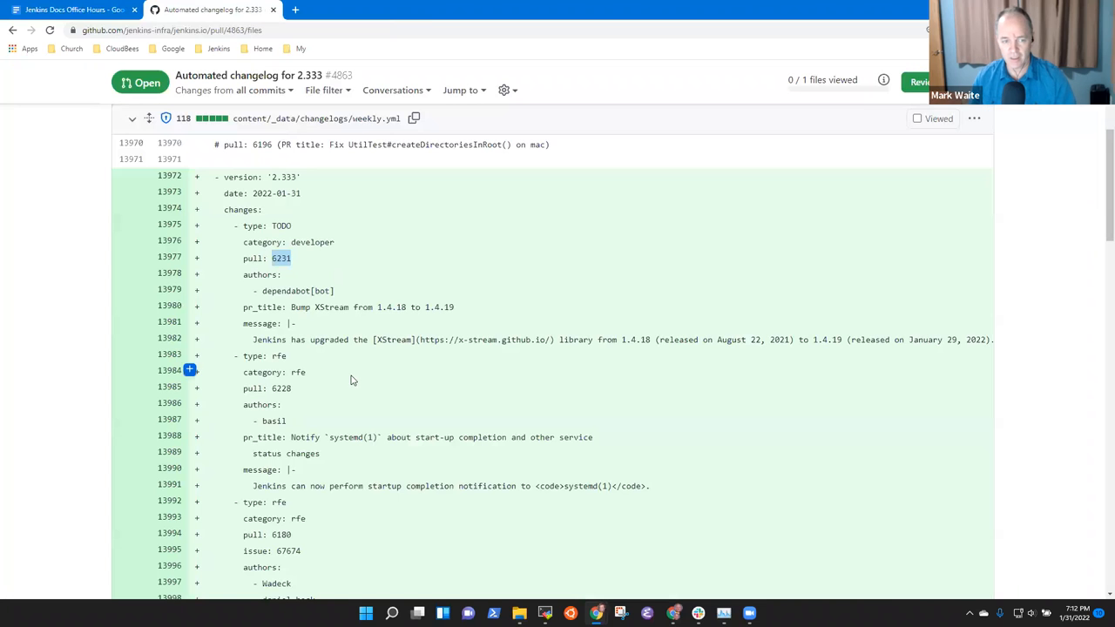
Step: Switch to the 'Automated changelog for 2.333' tab to review weekly.yml changes
left_click(433, 9)
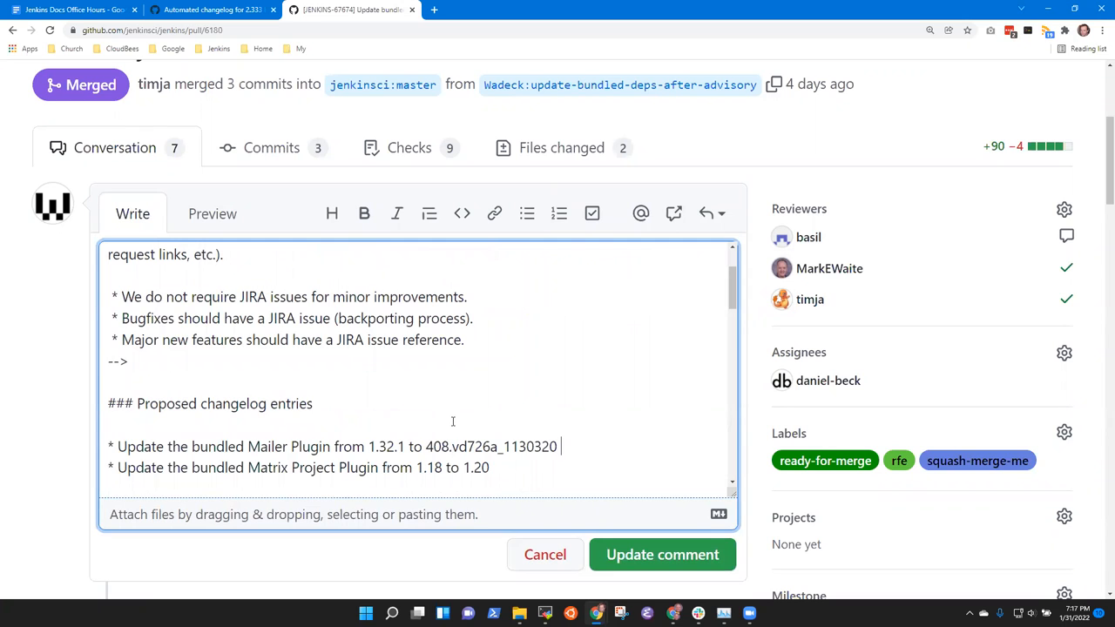
Step: Scroll around pull request #5778's opening description to find its comment options
scroll("up", 3)
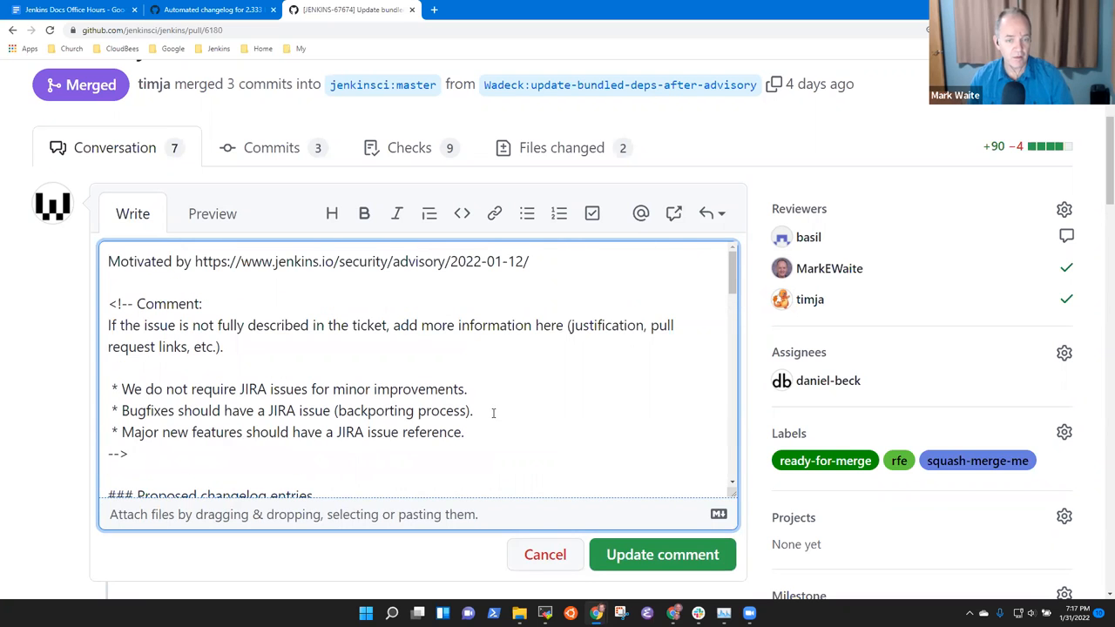
scroll("down", 3)
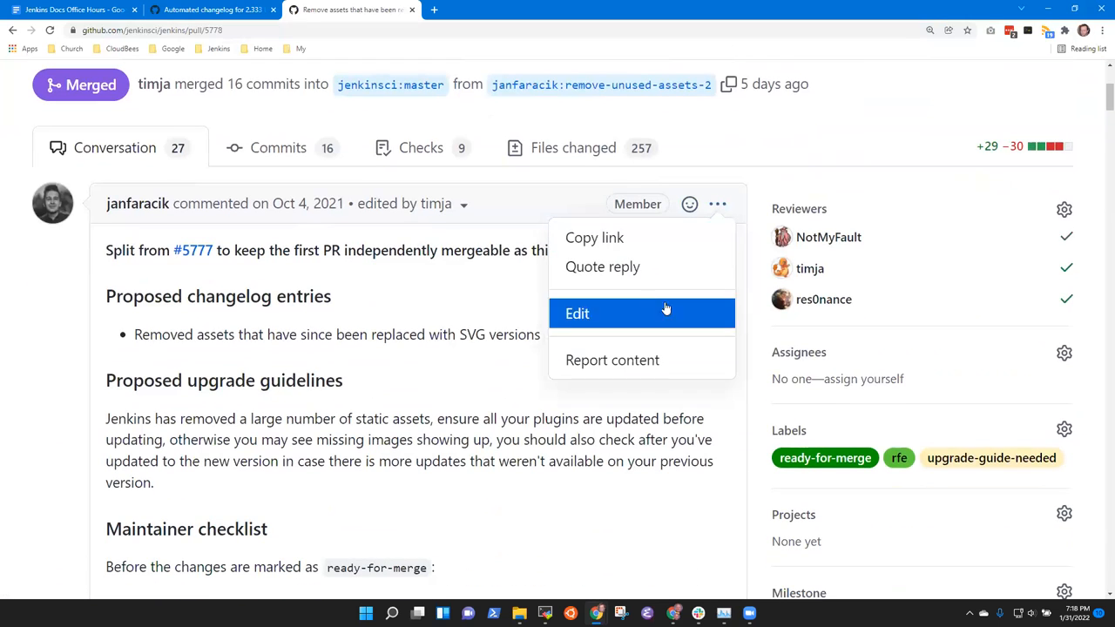
Step: Edit PR #5778's description, rewording the entry to 'Remove images replaced with SVG images'
left_click(577, 314)
type("* Remove images that have been replaced with SVG images.")
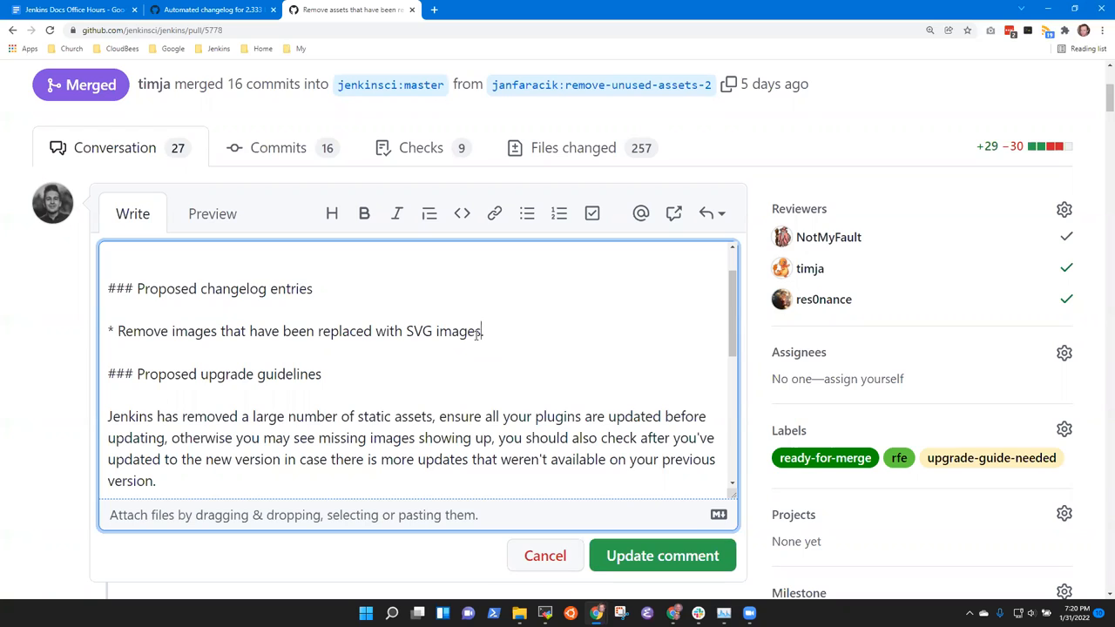
double_click(443, 331)
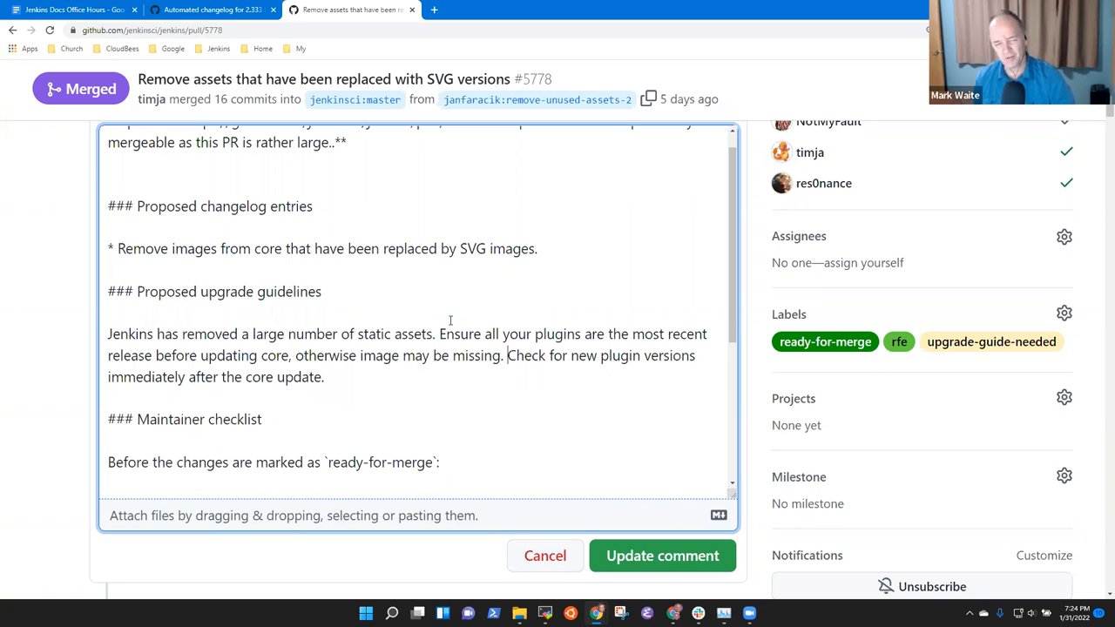
Step: Add 'and install available updates' to the upgrade guidelines' last sentence
type("and install available updates")
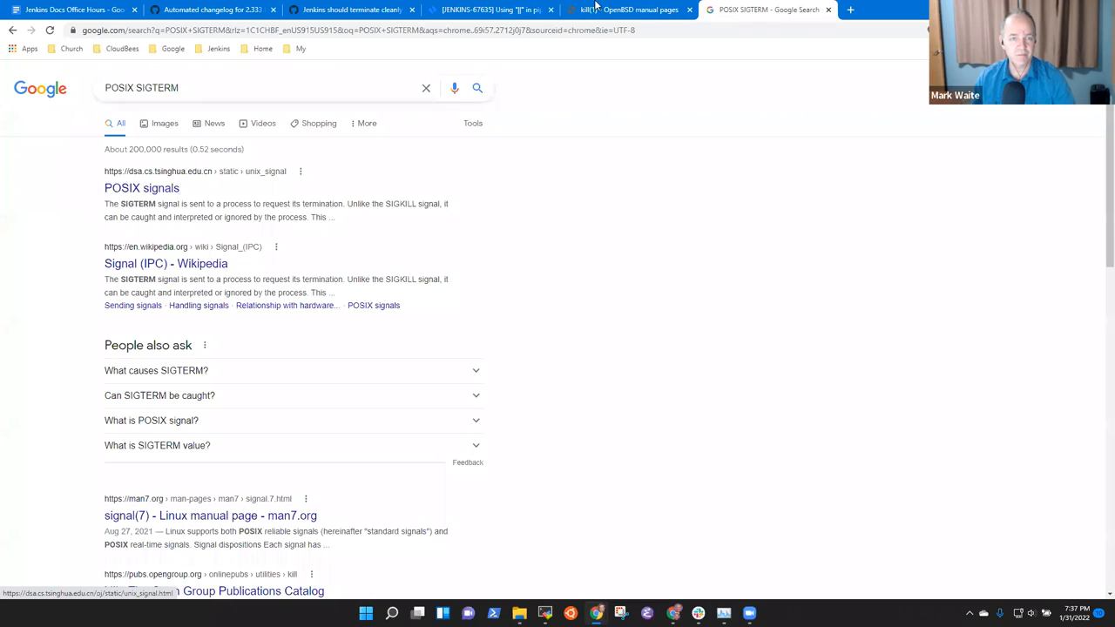
Step: Return from the POSIX SIGTERM results to the 'Automated changelog for 2.333' tab
left_click(209, 9)
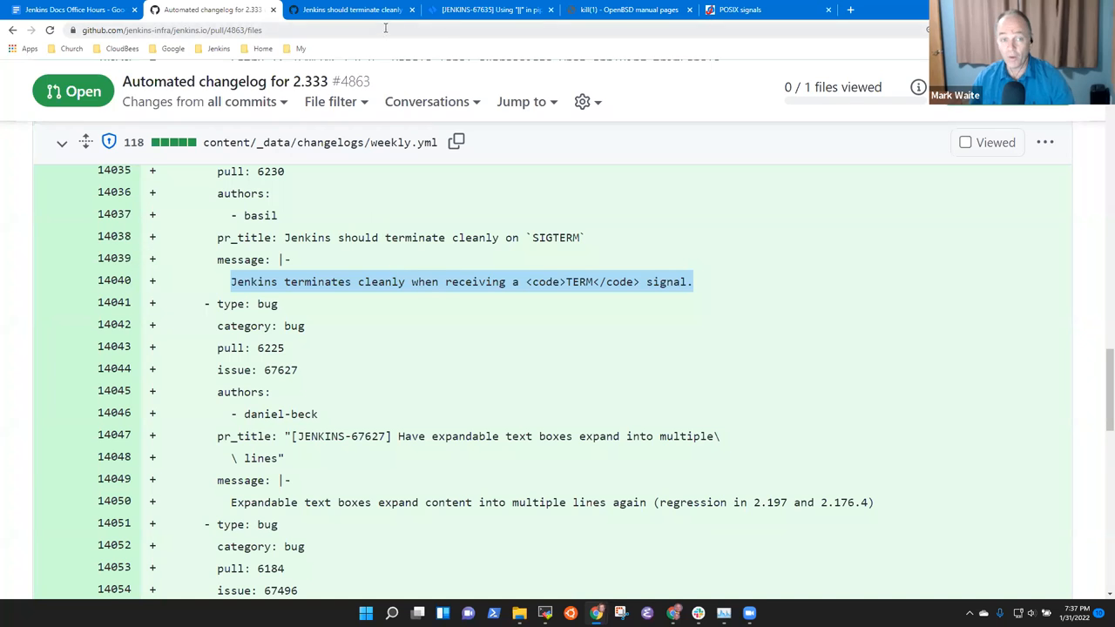
Step: Open PR #6230's description in edit mode to review its proposed changelog entries
left_click(349, 10)
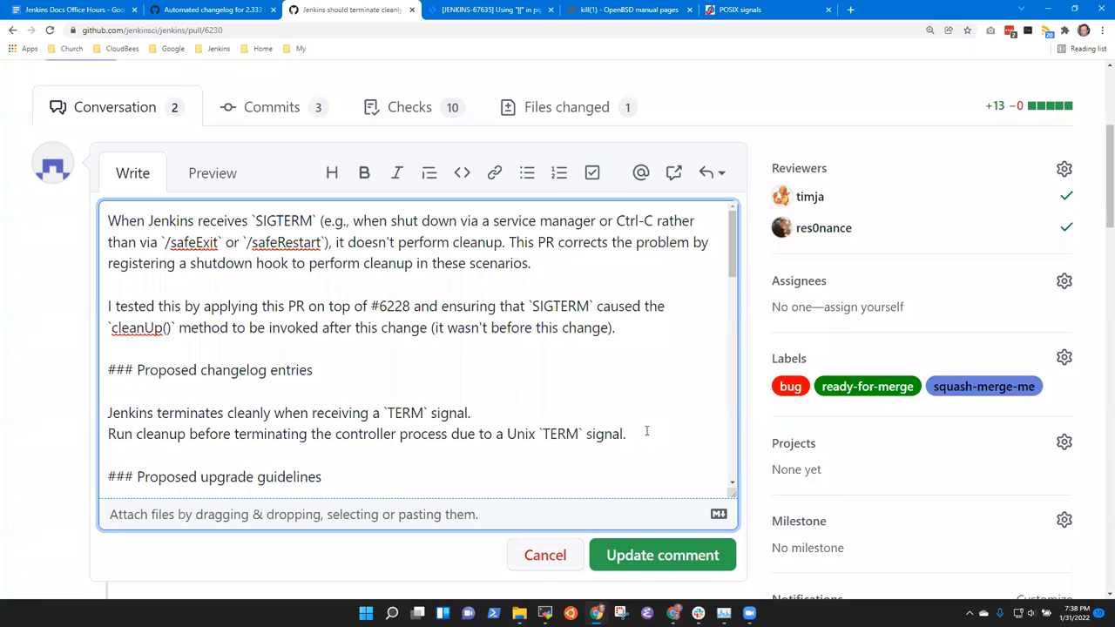
left_click(74, 10)
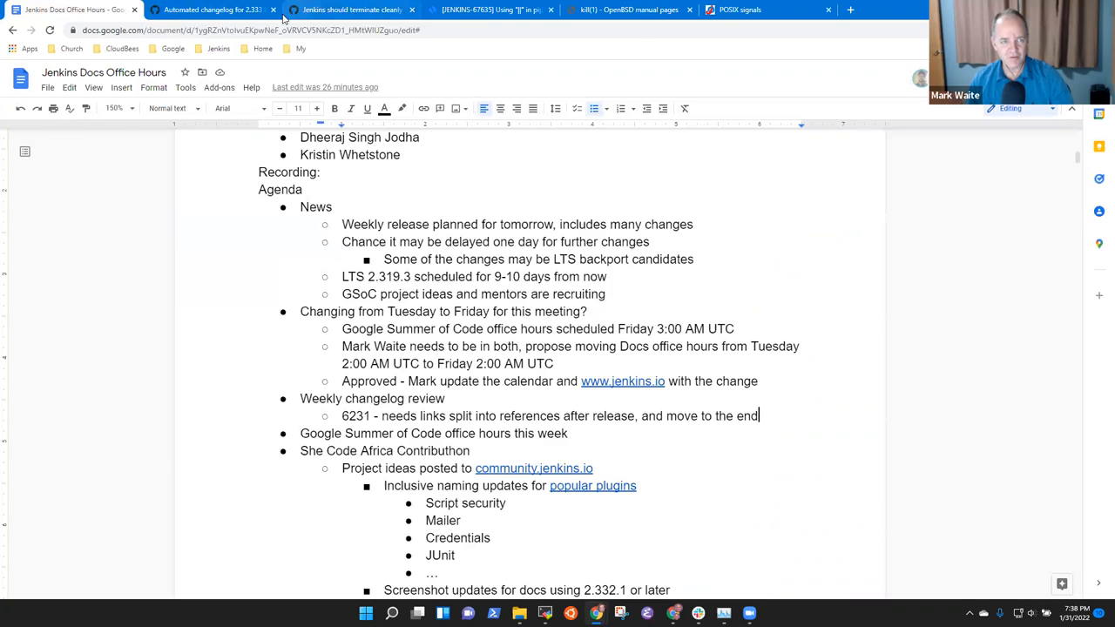
left_click(349, 10)
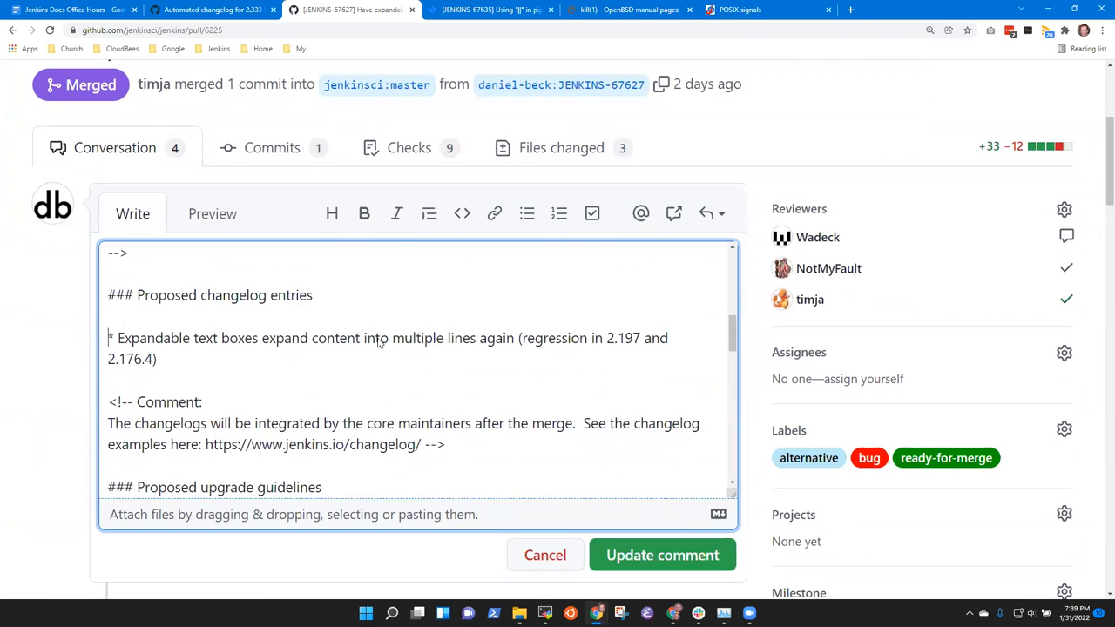
Step: Scroll through PR #6225's description editor around the proposed changelog entries
scroll("down", 3)
type("* Expand text box content into multipl")
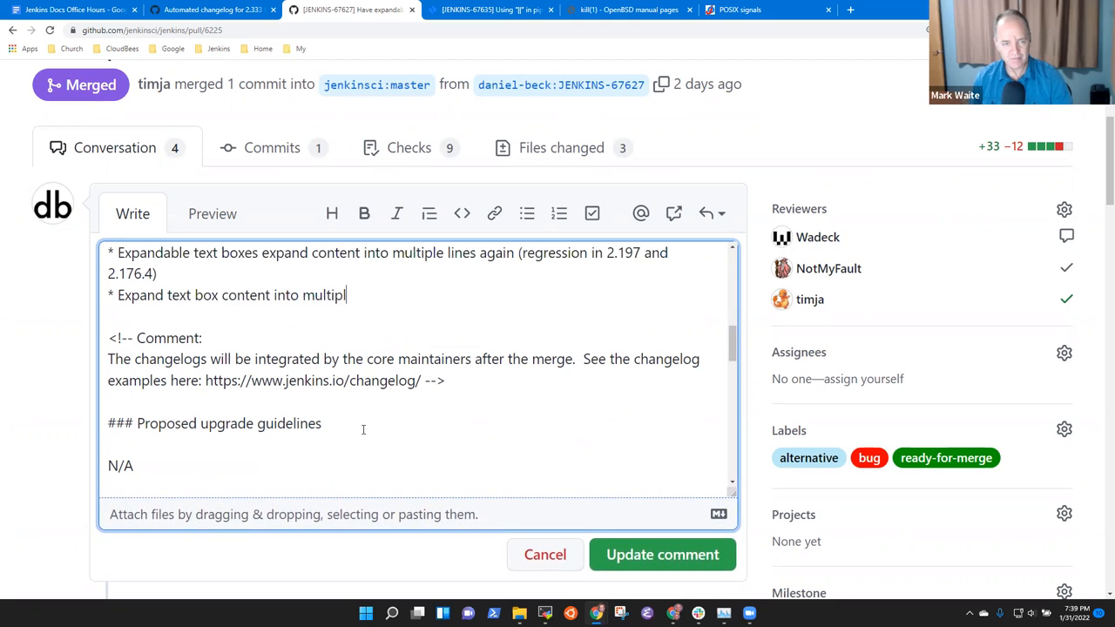
scroll("up", 3)
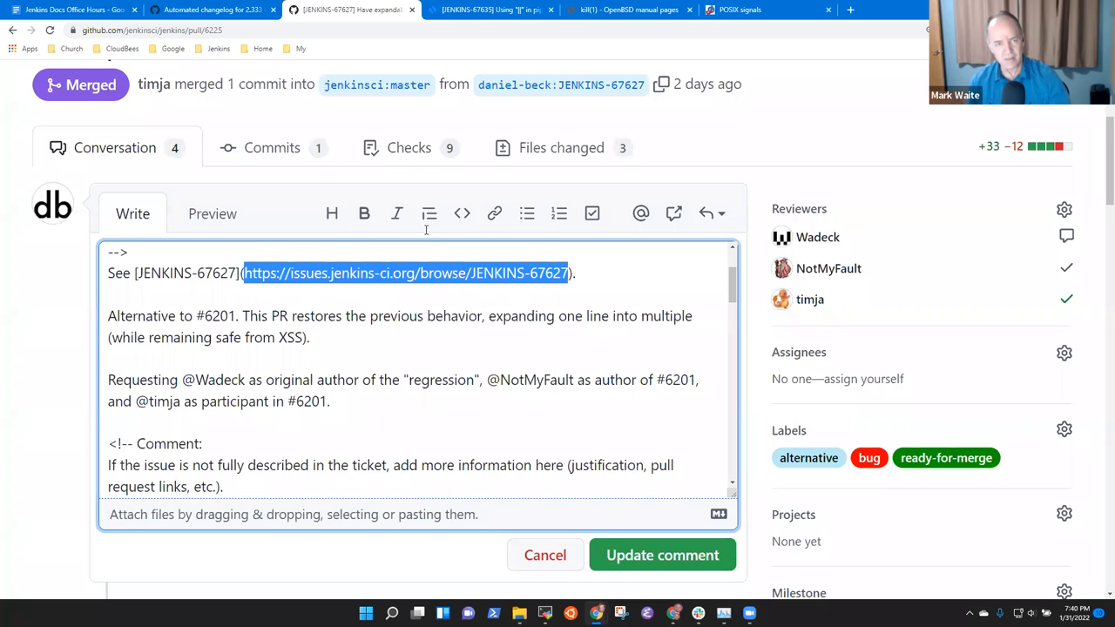
Step: Select the JENKINS-67627 issue link at the top of the description
left_click(406, 273)
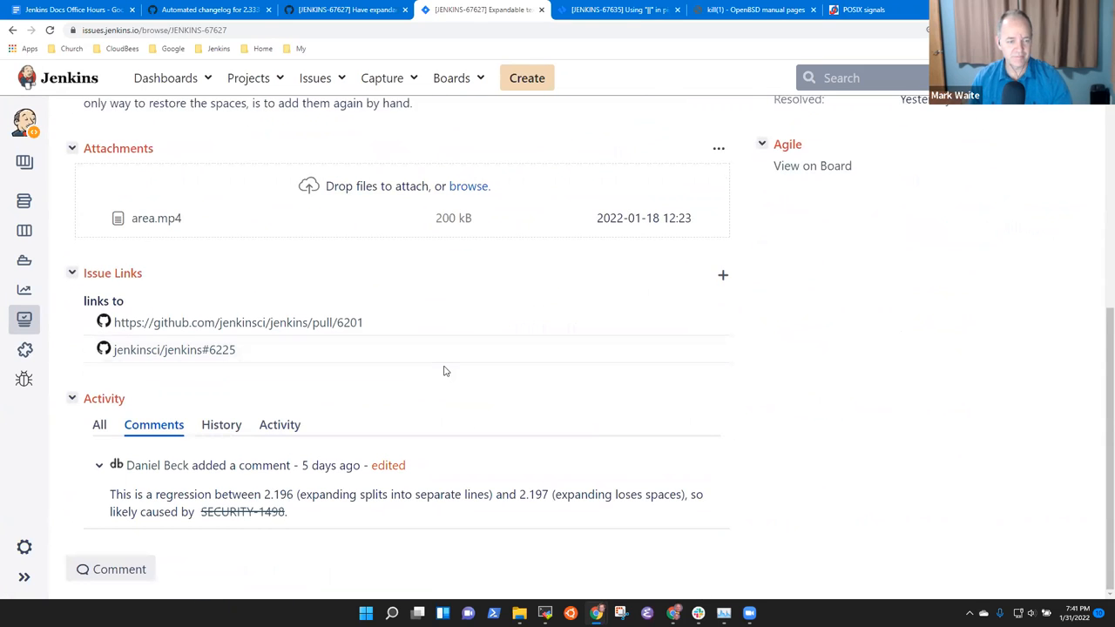
Step: Open PR jenkinsci/jenkins#6225 and select its 'Correctly render expandable text boxes' changelog entry
left_click(344, 10)
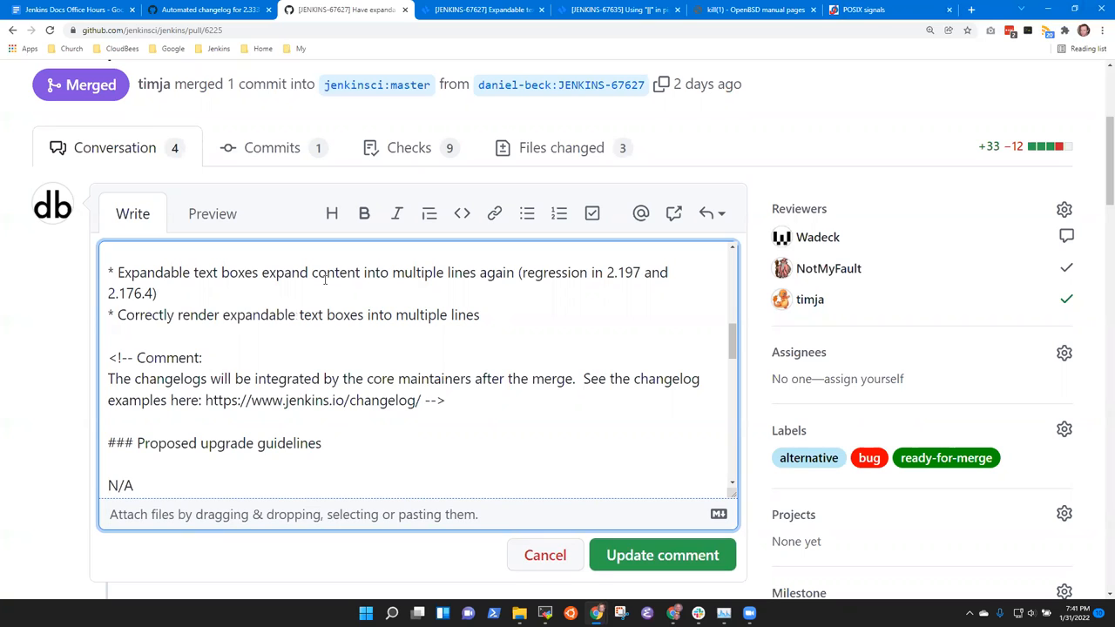
triple_click(293, 315)
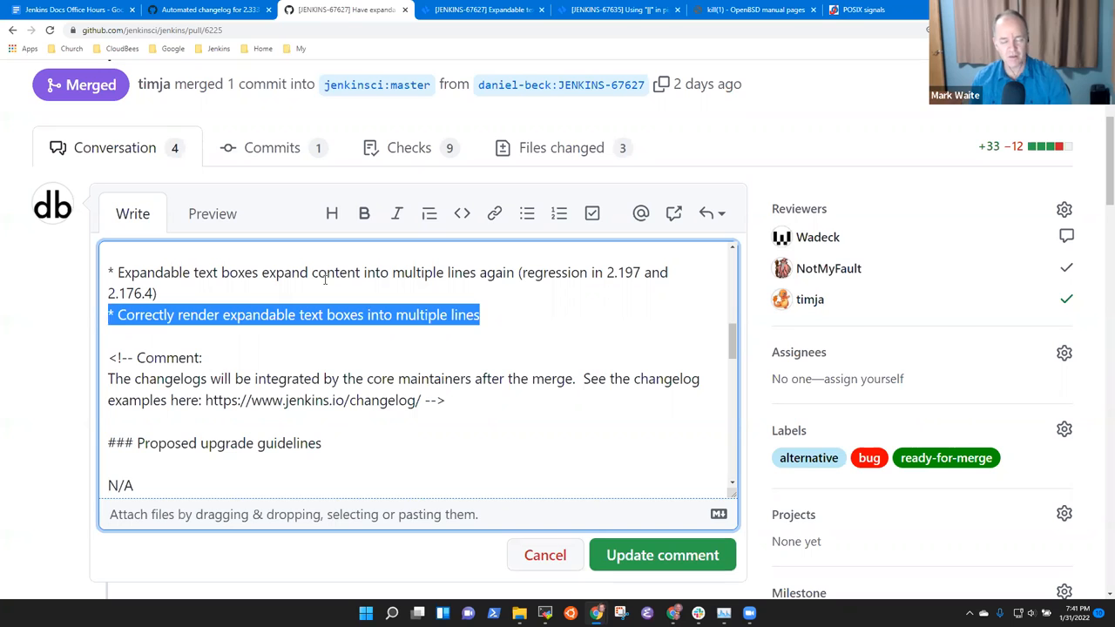
left_click(210, 9)
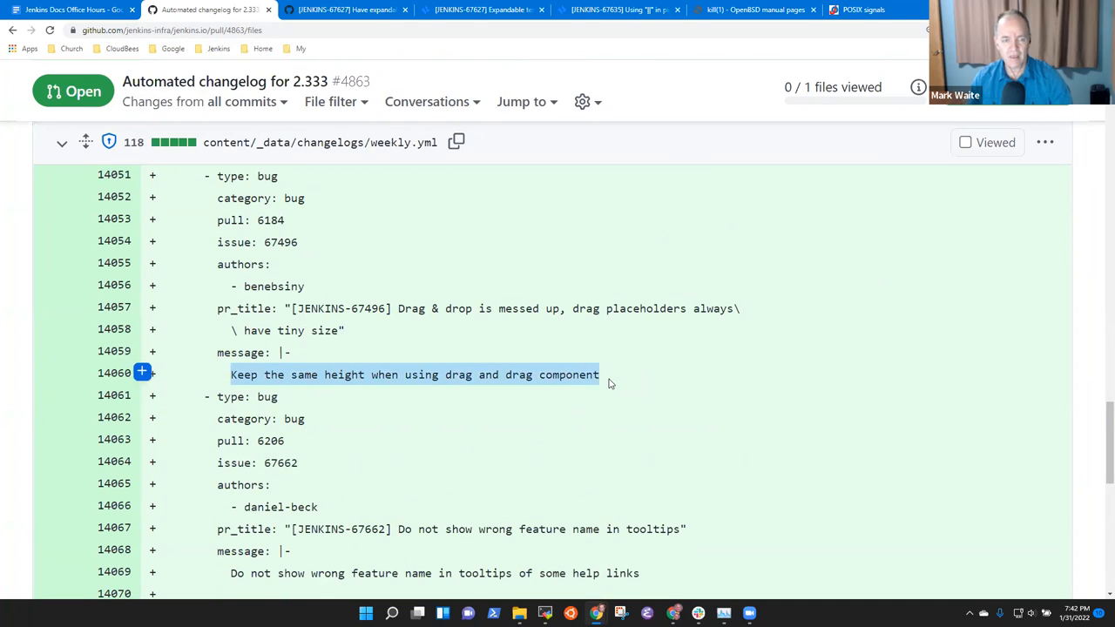
Step: Switch to the 'Automated changelog for 2.333' PR to review weekly.yml entries
left_click(340, 10)
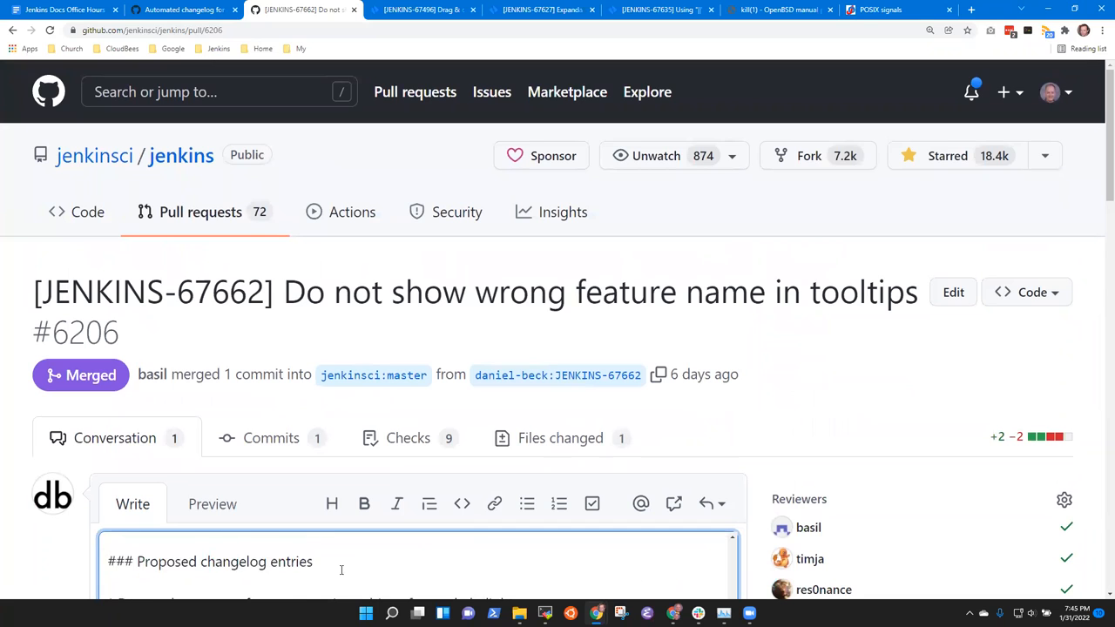
Step: Scroll through PR #6206's tooltip feature-name changelog text, then return to the meeting notes
scroll("down", 3)
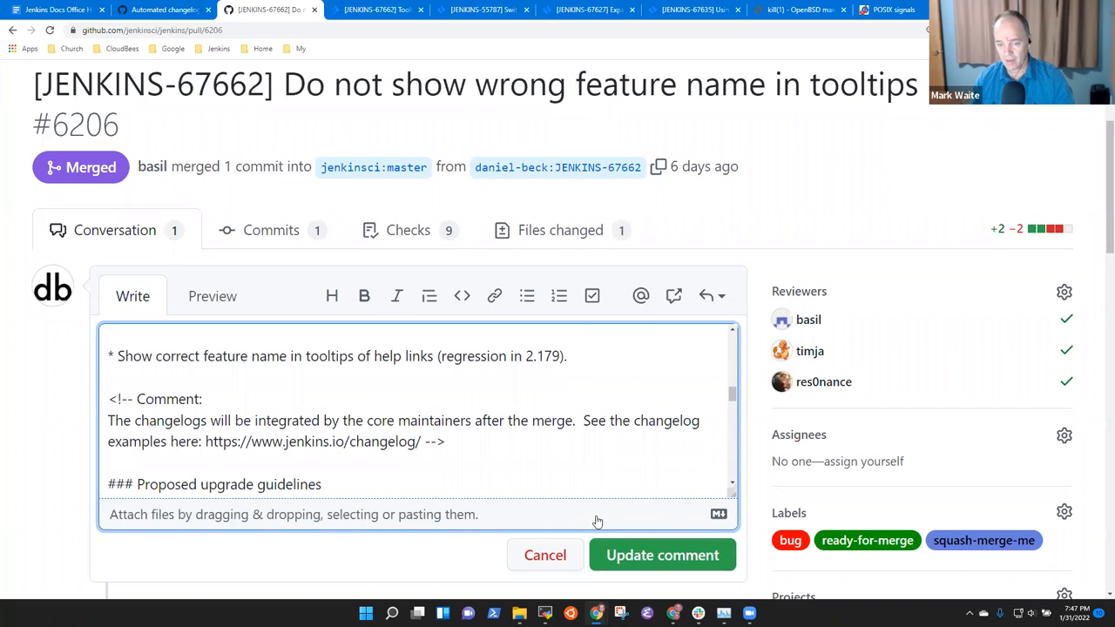
left_click(57, 10)
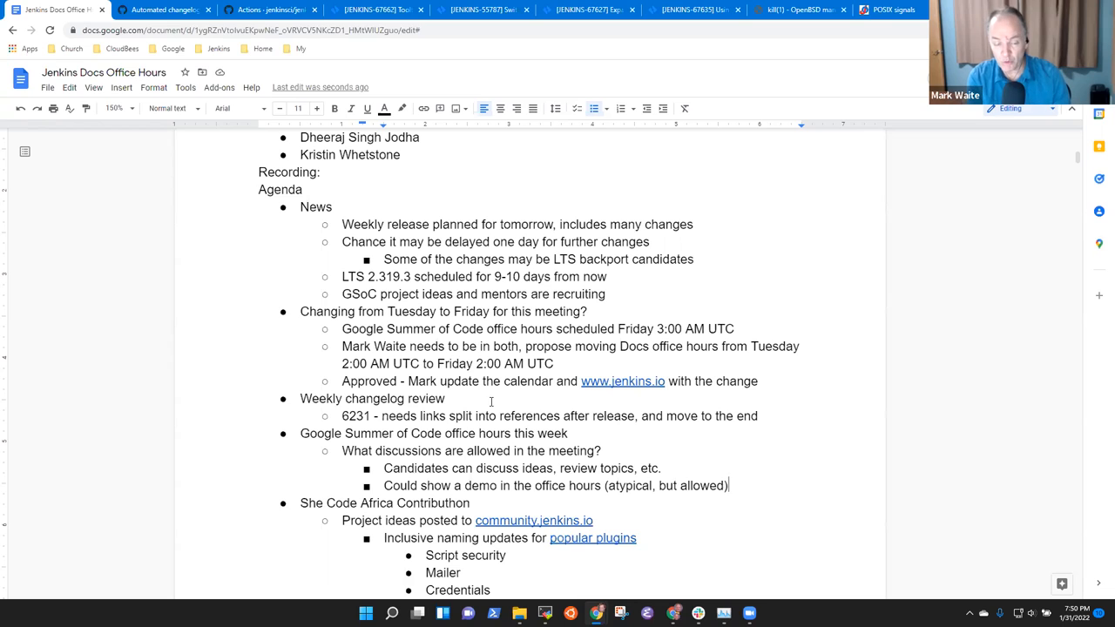
Step: Scroll the notes to view the She Code Africa Contributhon project ideas list
scroll("down", 3)
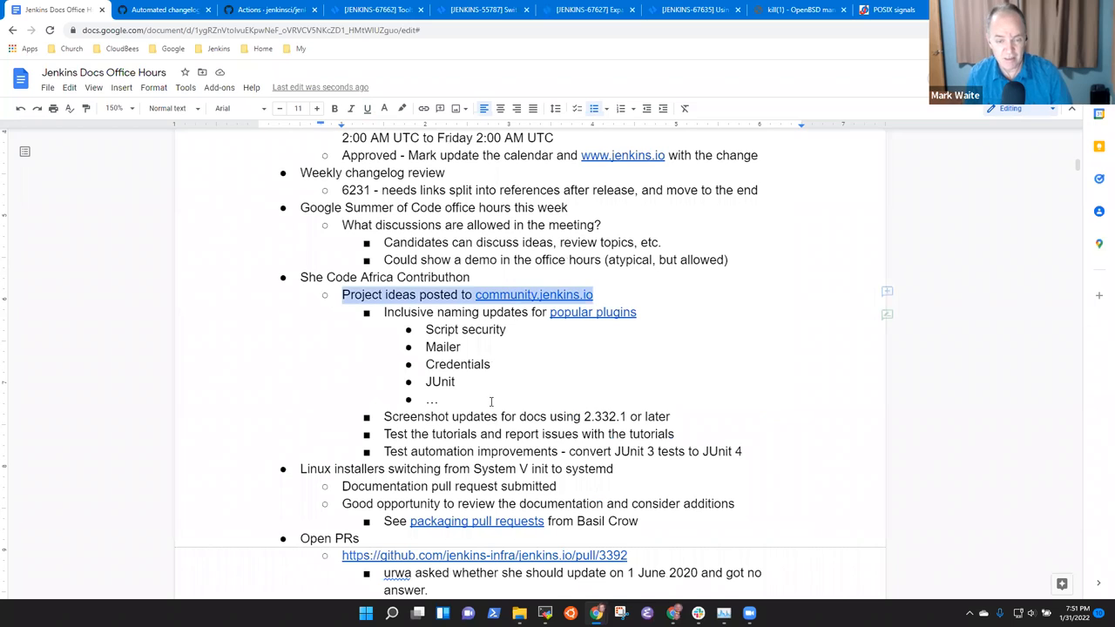
Step: Read the She Code Africa Contributhon 2022 thread on community.jenkins.io, then return to the notes
left_click(533, 294)
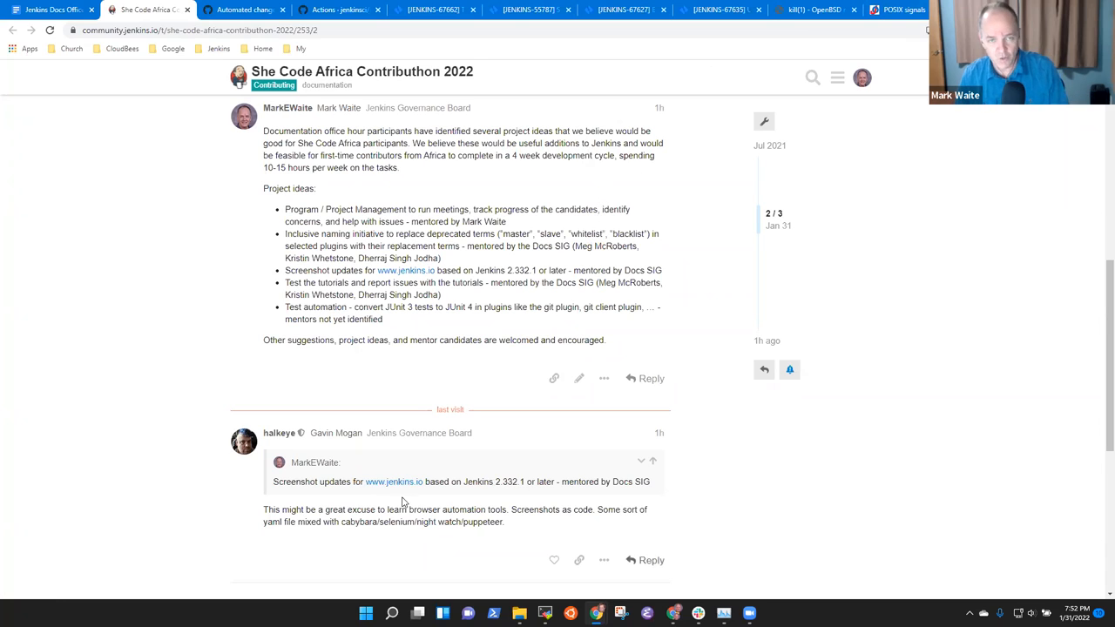
left_click(52, 10)
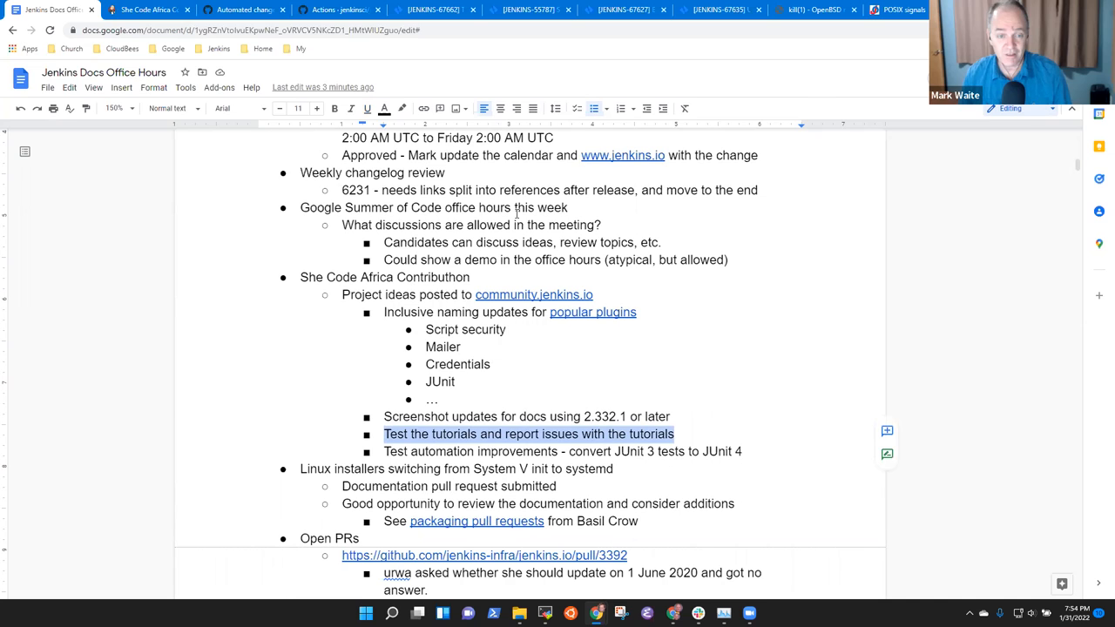
Step: Switch back to the She Code Africa Contributhon 2022 topic on community.jenkins.io
left_click(148, 10)
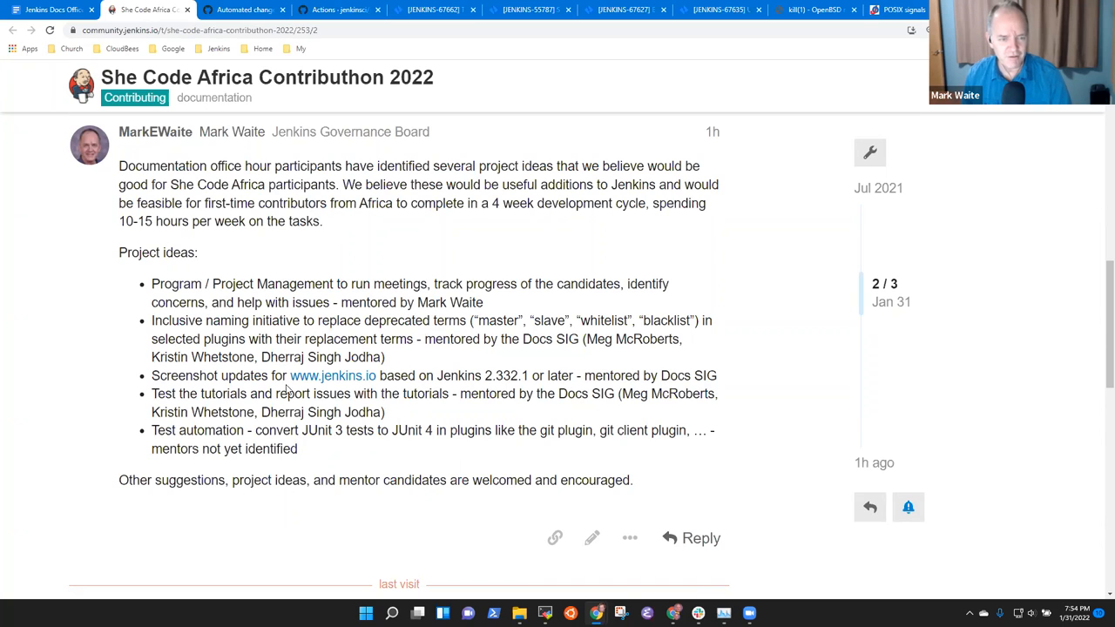
Step: Edit the Contributhon project-ideas post near the end of its ideas list
left_click(592, 538)
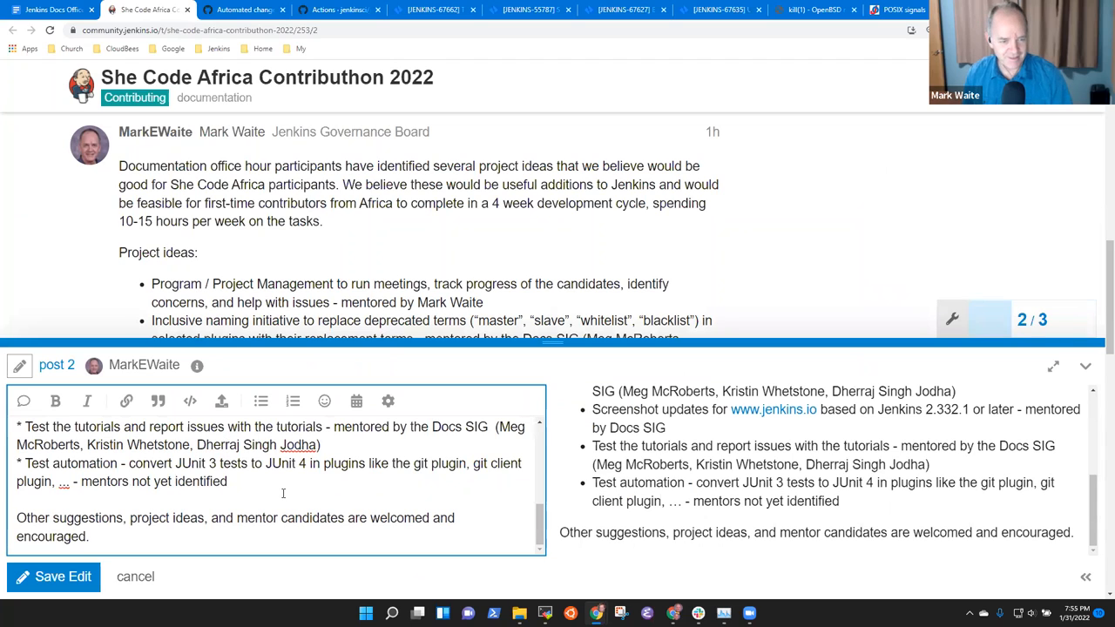
left_click(53, 577)
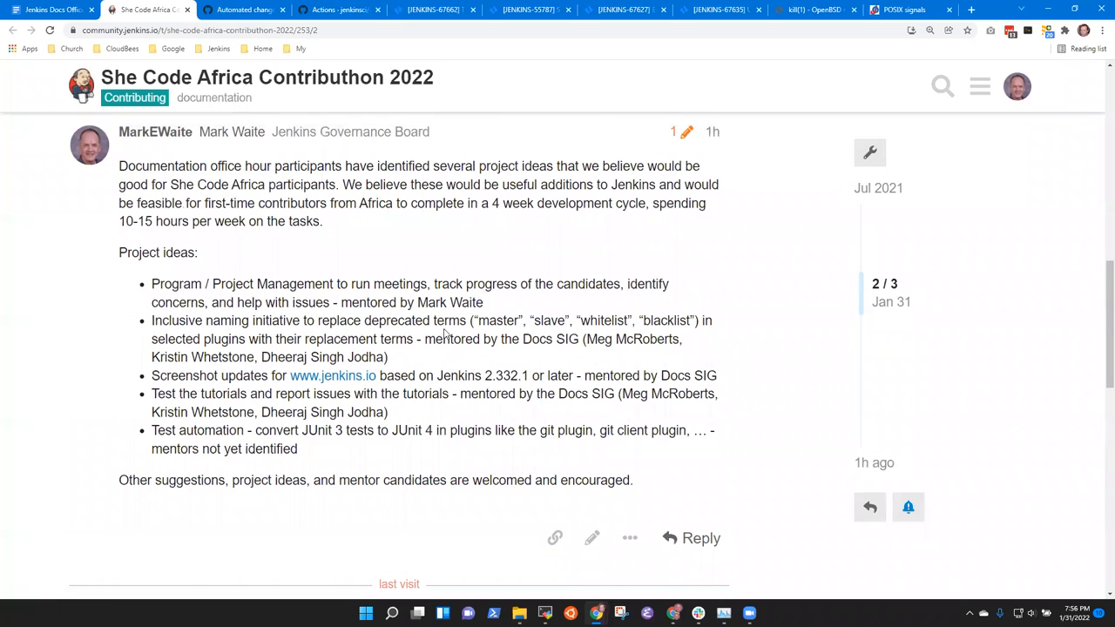
scroll("down", 3)
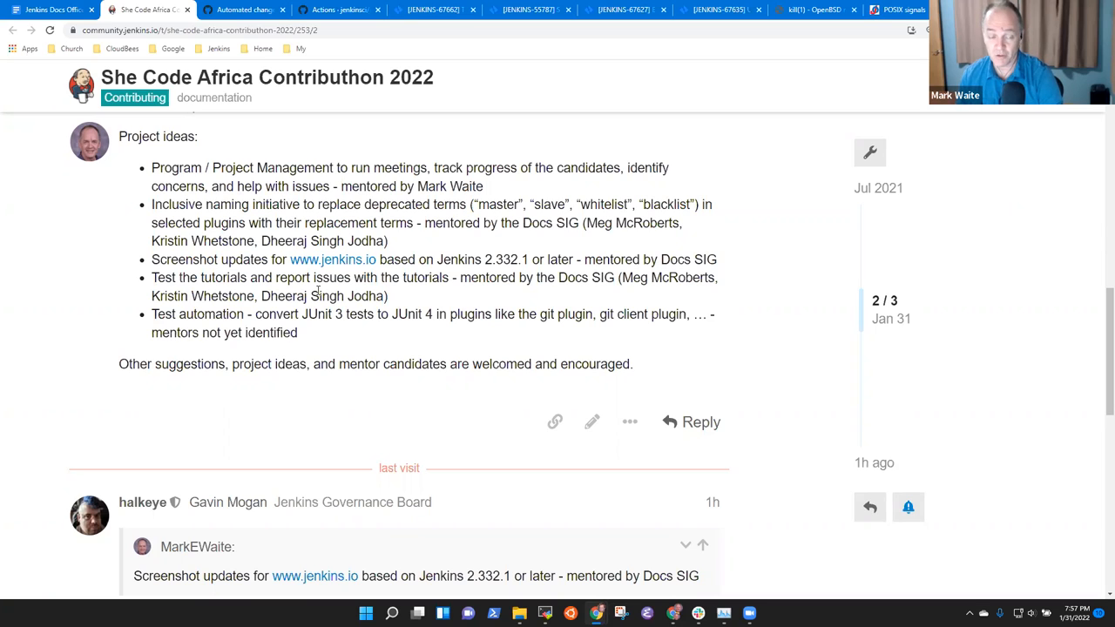
mouse_move(190, 310)
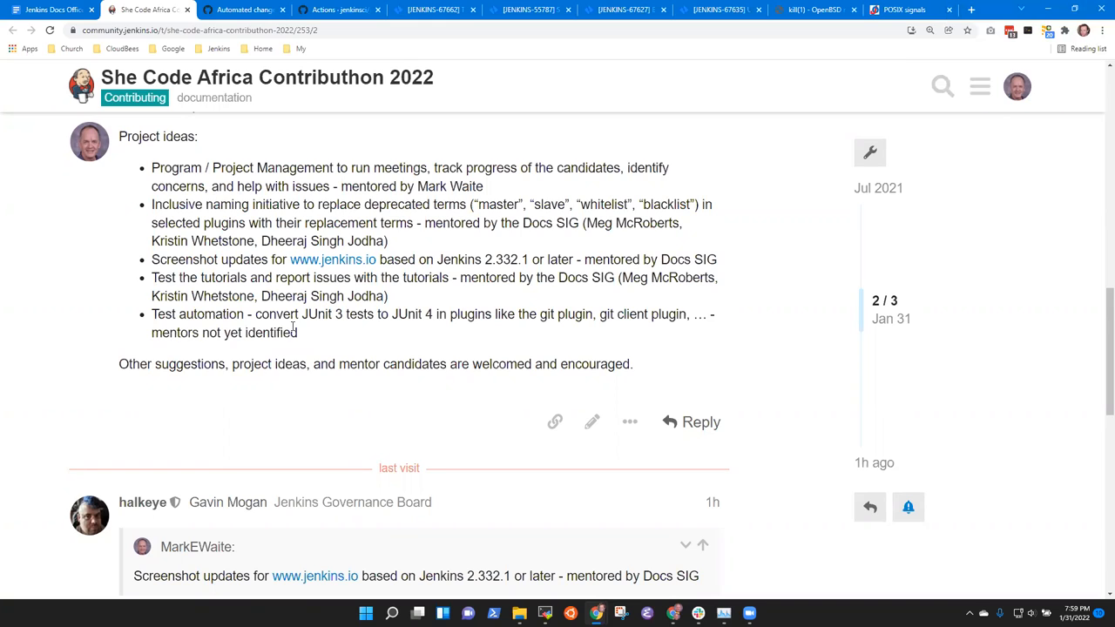
Step: Open the jenkins.io 'Change time zone' page and scroll to its user configuration screenshot
left_click(222, 10)
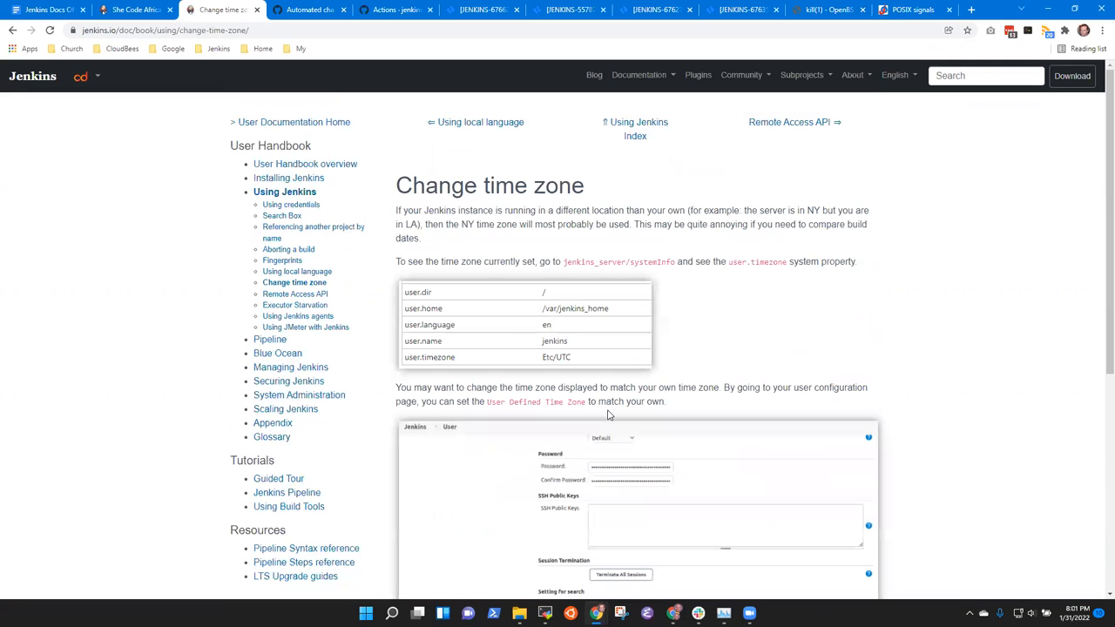
scroll("down", 3)
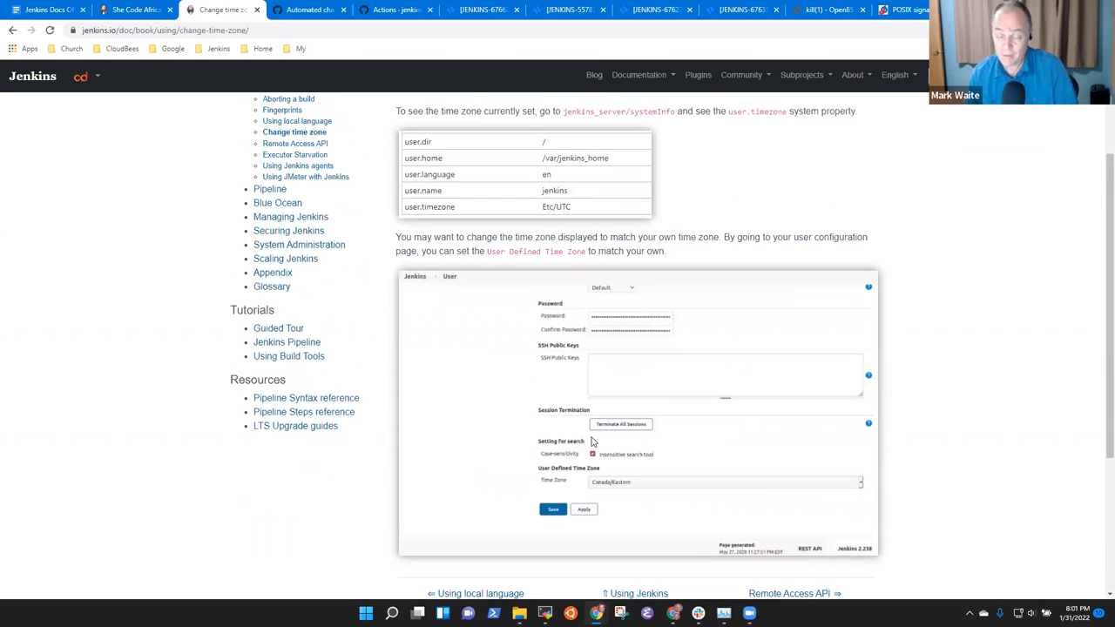
Step: Return to the Contributhon topic's reply suggesting browser automation for screenshots
left_click(135, 9)
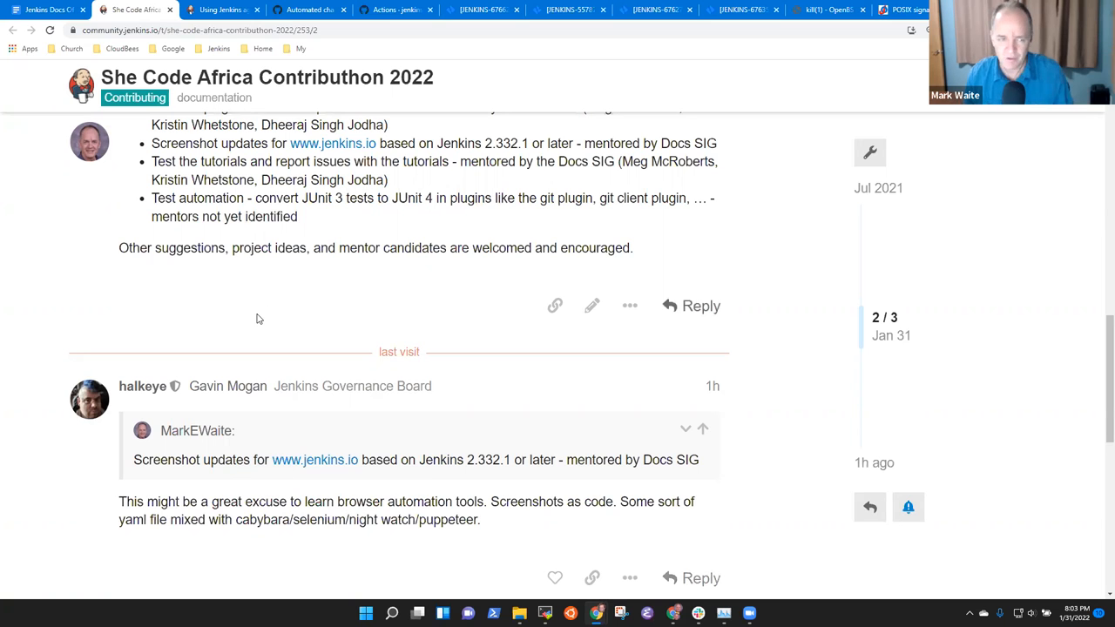
Step: Scroll the Jenkins Docs Office Hours notes to the Open PRs section
scroll("up", 3)
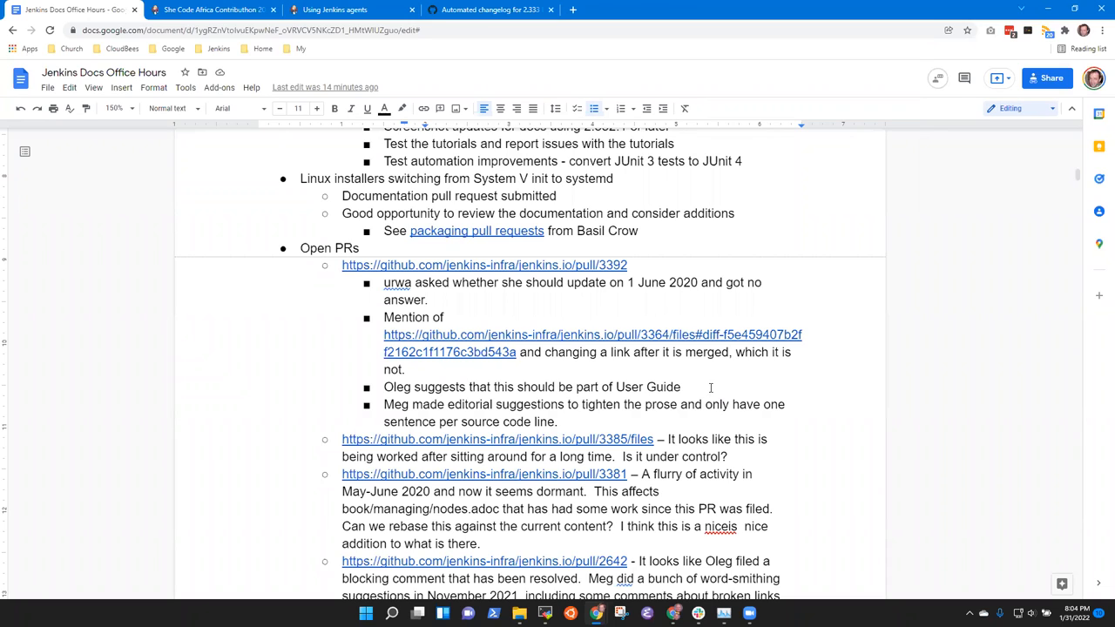
Step: Return to the She Code Africa Contributhon 2022 topic's reply on browser-automated screenshots
left_click(214, 9)
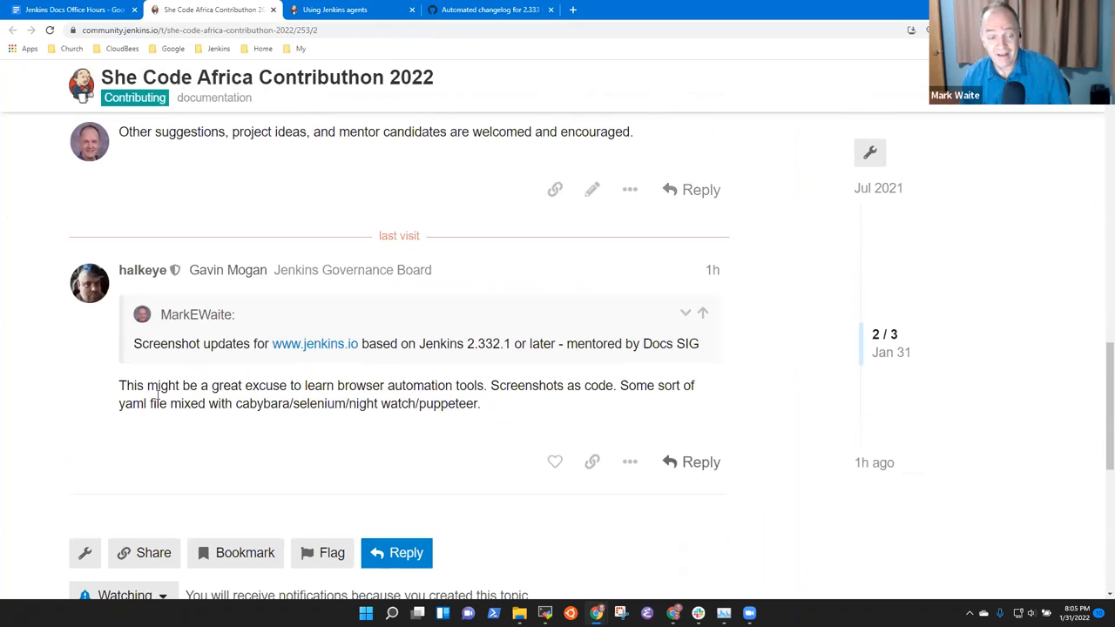